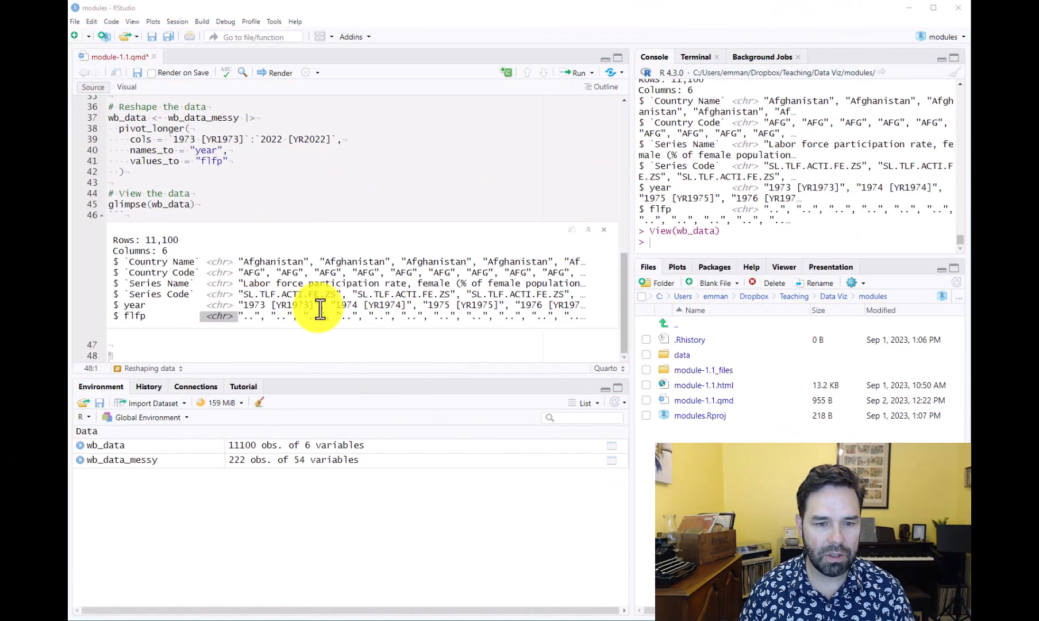
- Write the '## Truncating strings and changing variable types' heading and a paragraph about converting two variables to numeric type
double_click(292, 305)
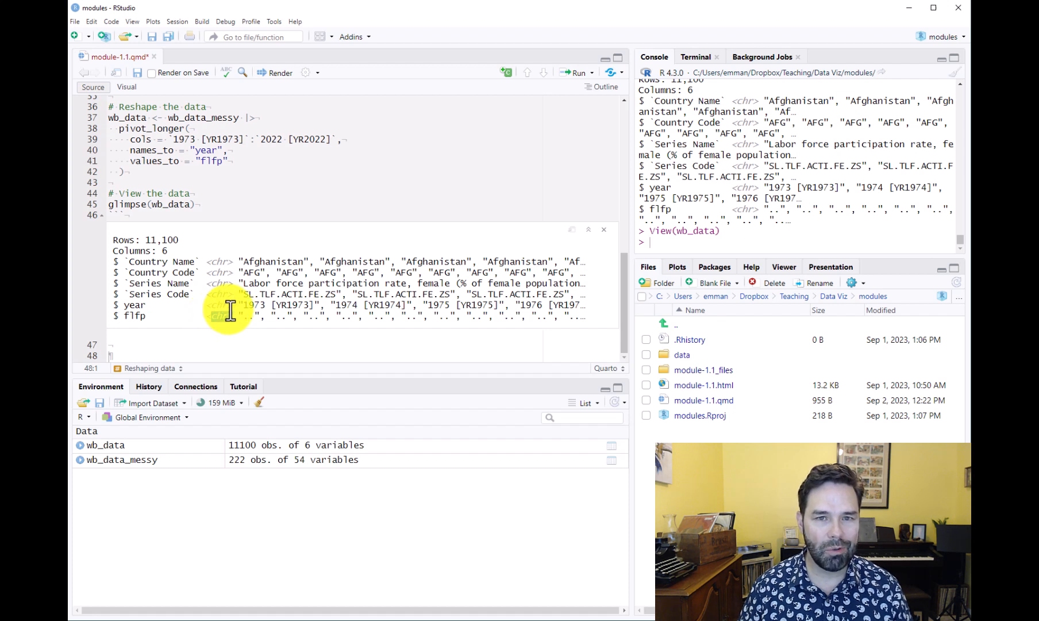
mouse_move(211, 312)
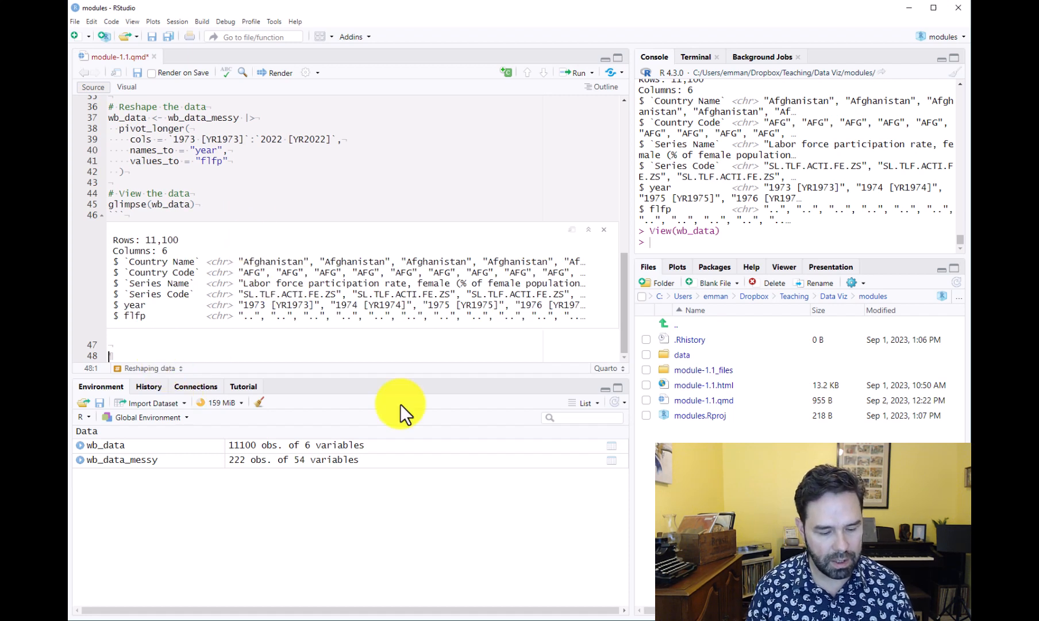
type("## Truncating strings and changing var")
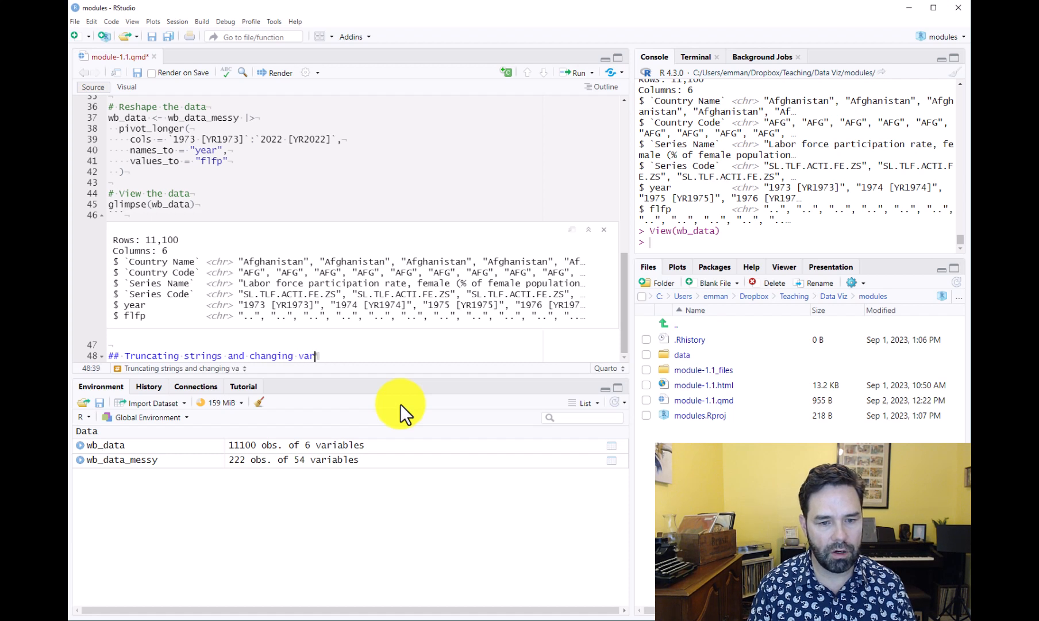
type("able types")
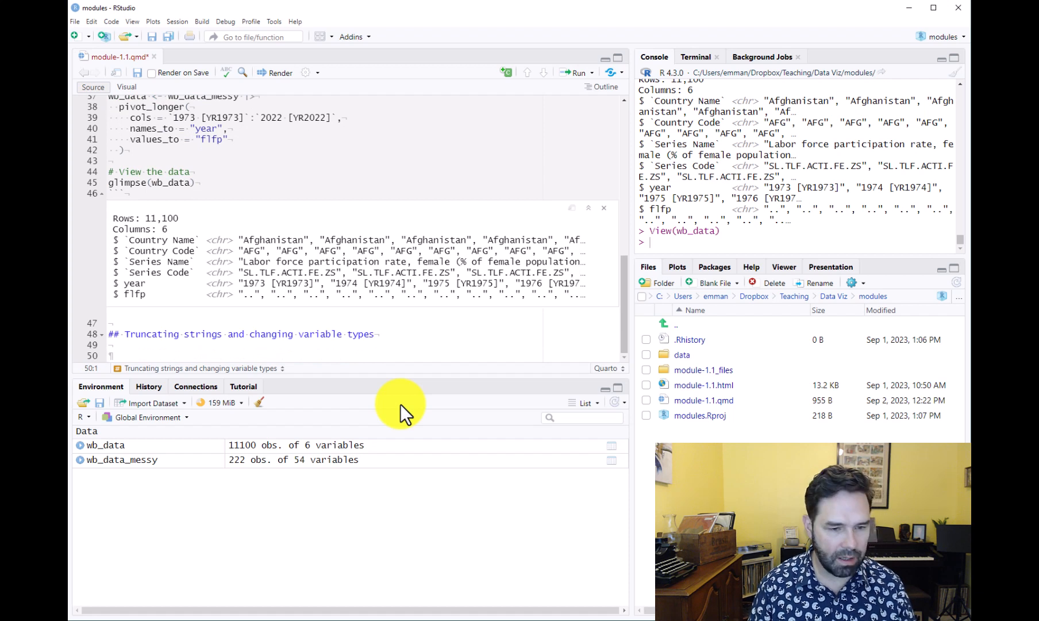
type("We")
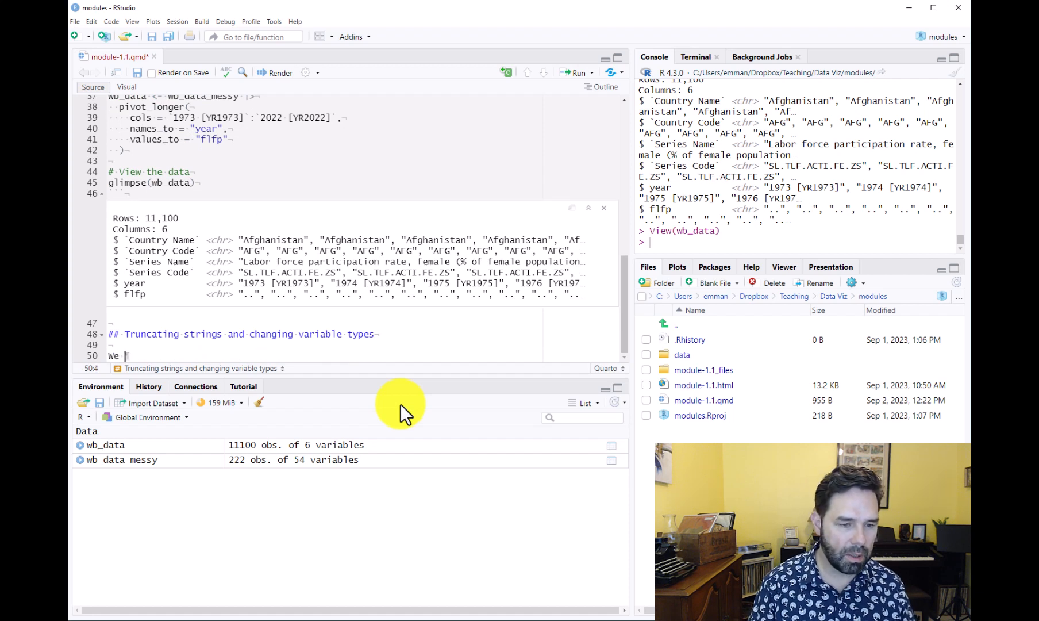
type("are going to transform")
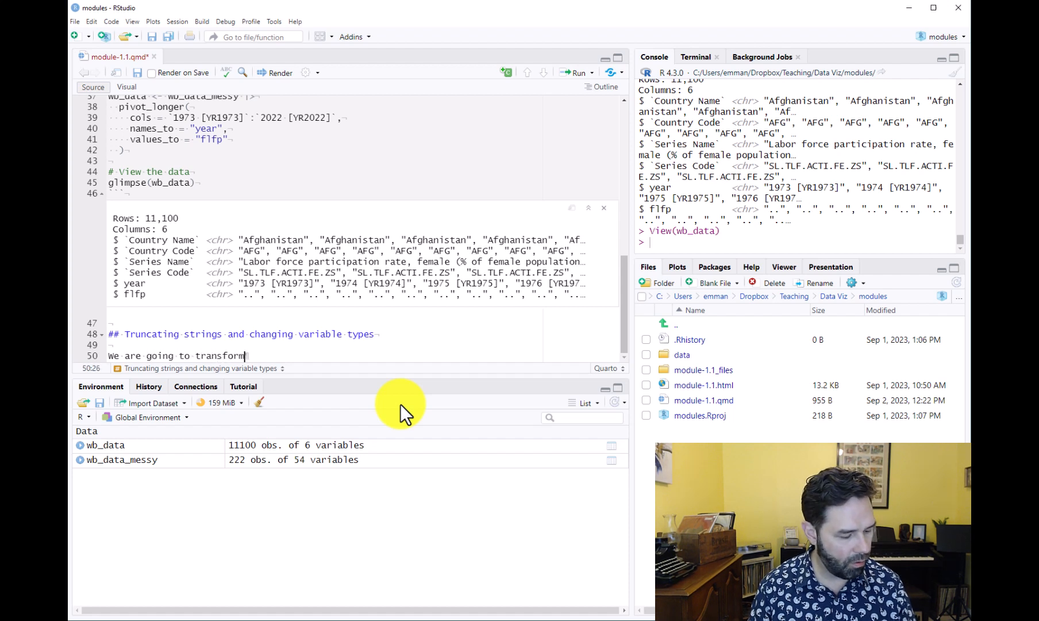
type("two string variables into")
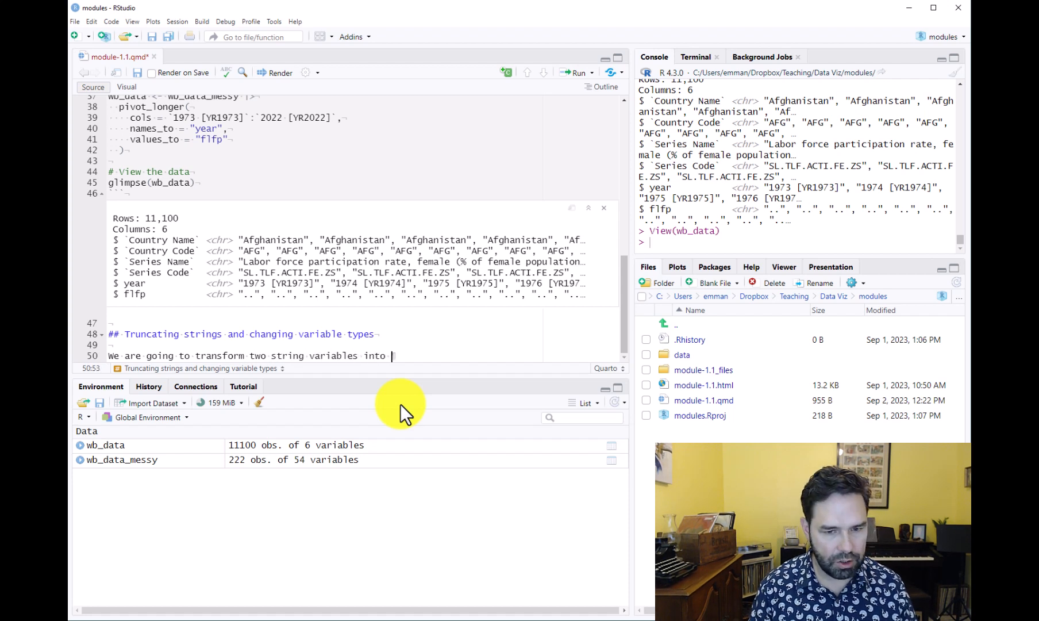
type("numeric")
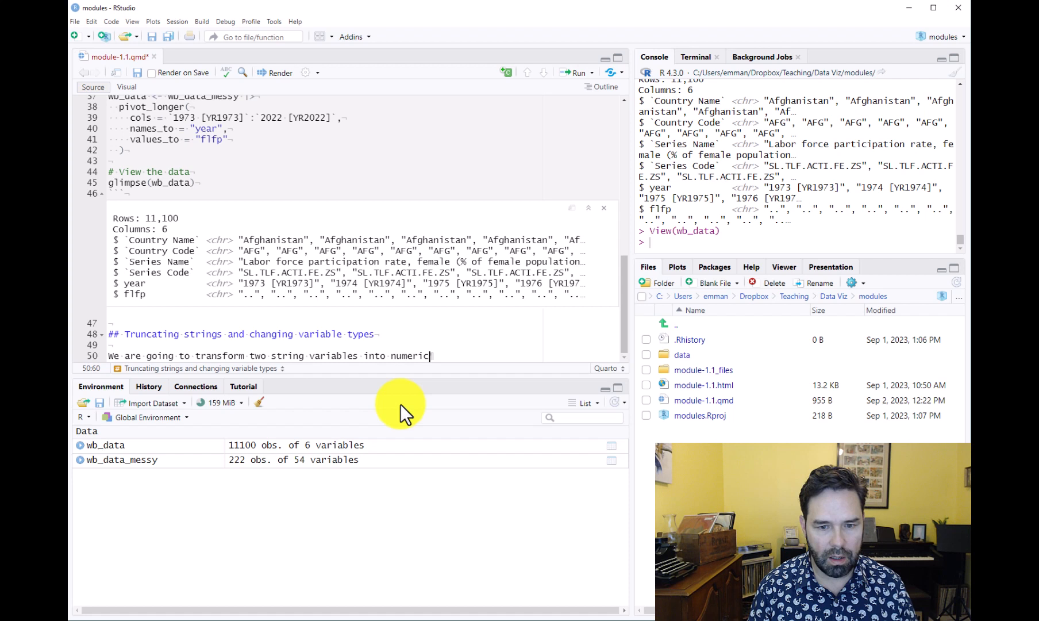
type("type and along the way we are going to truncate one of our strings (year).")
type("```{r")
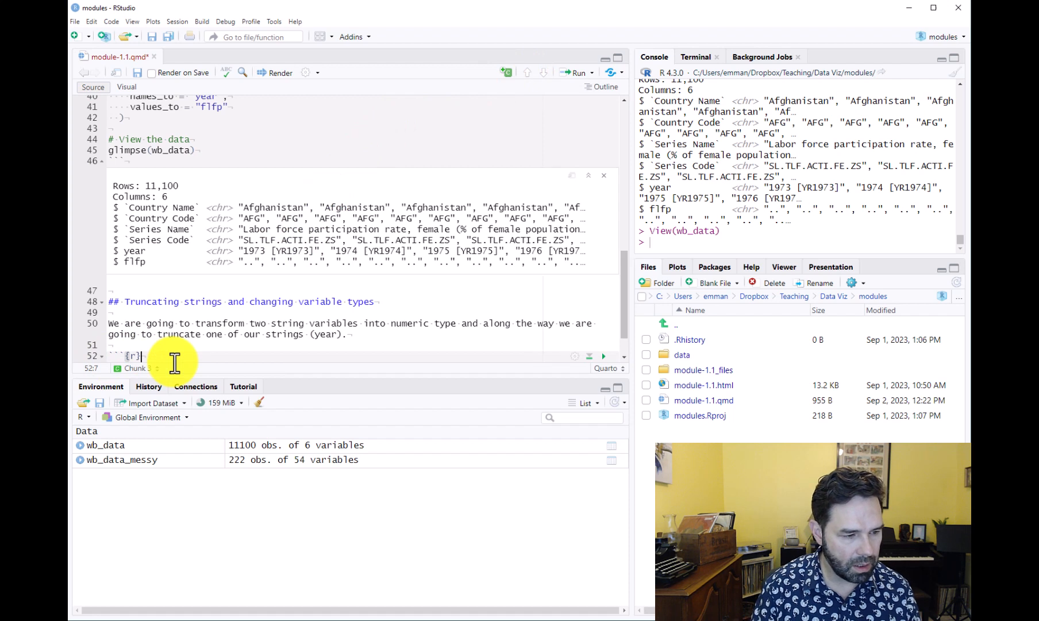
- Give the chunk '#| label: truncate' and the comment '# Fix year and flfp variables'
type("#")
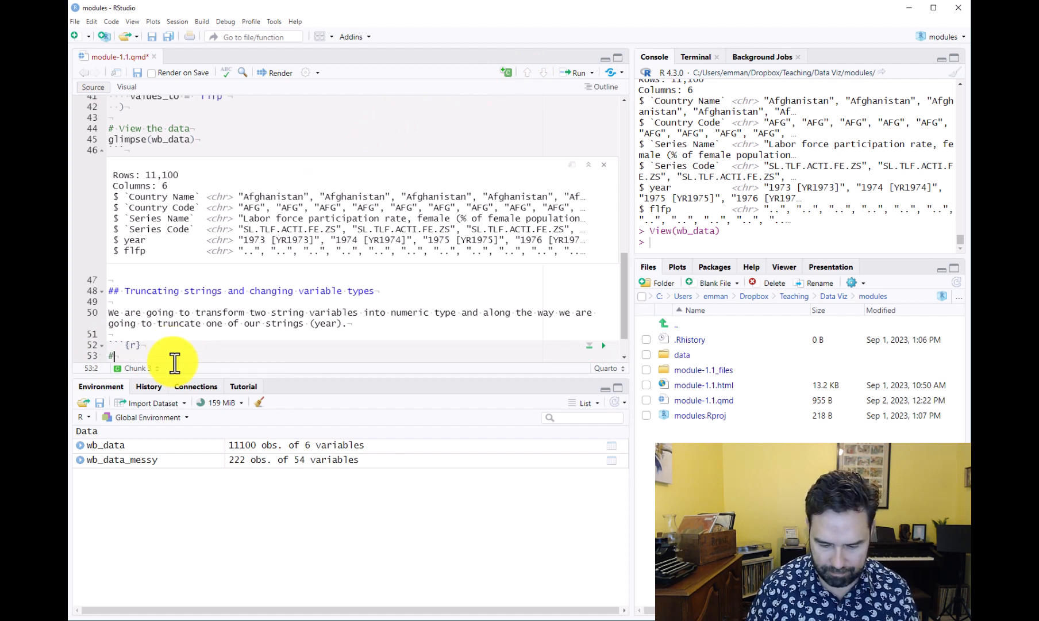
type("| label:")
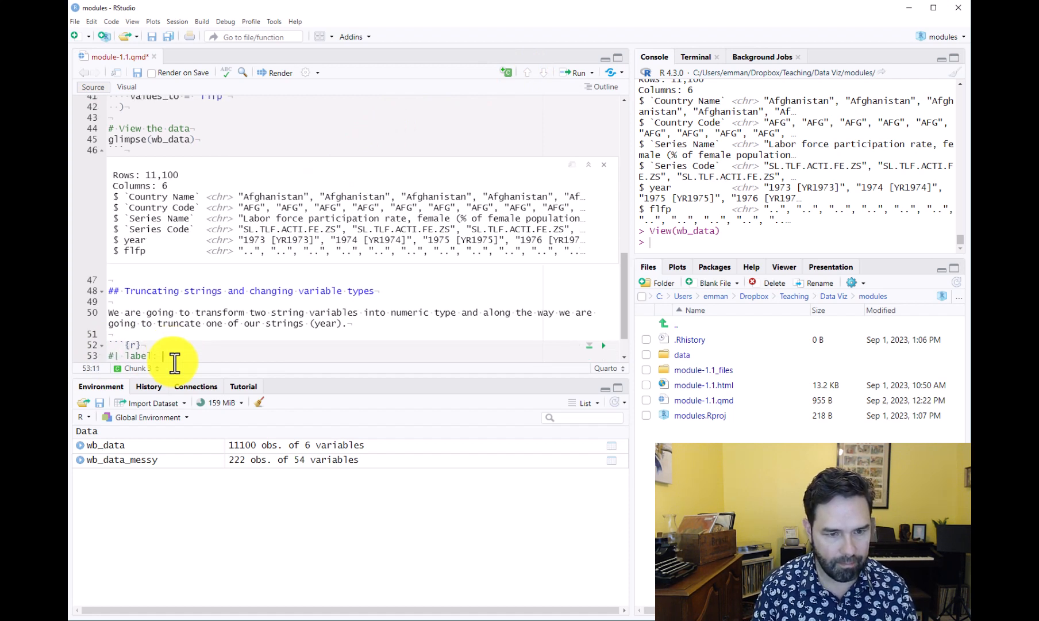
type("truncate")
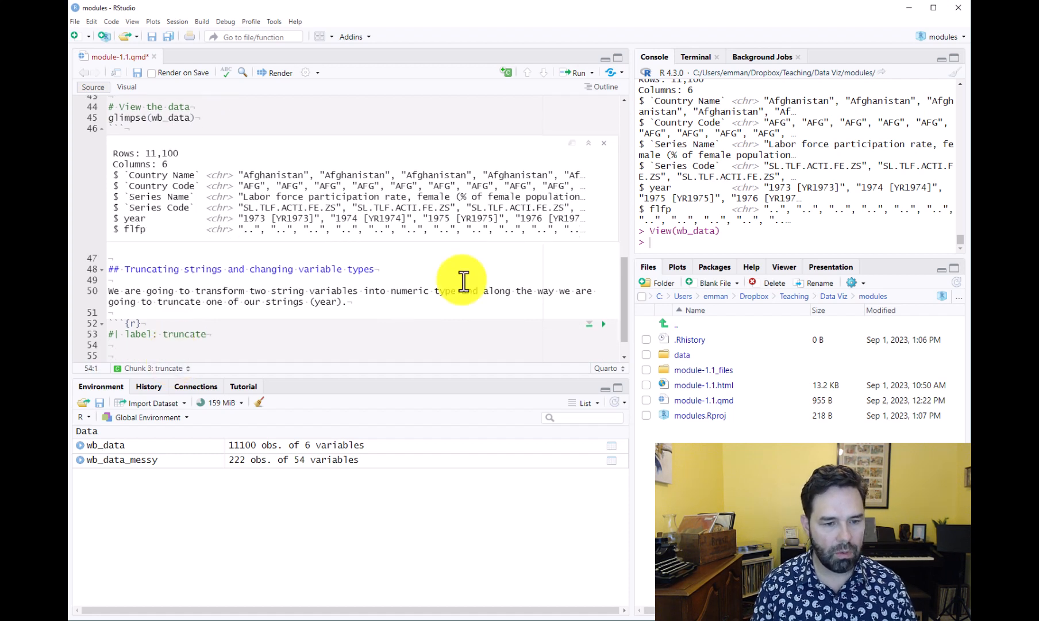
type("#")
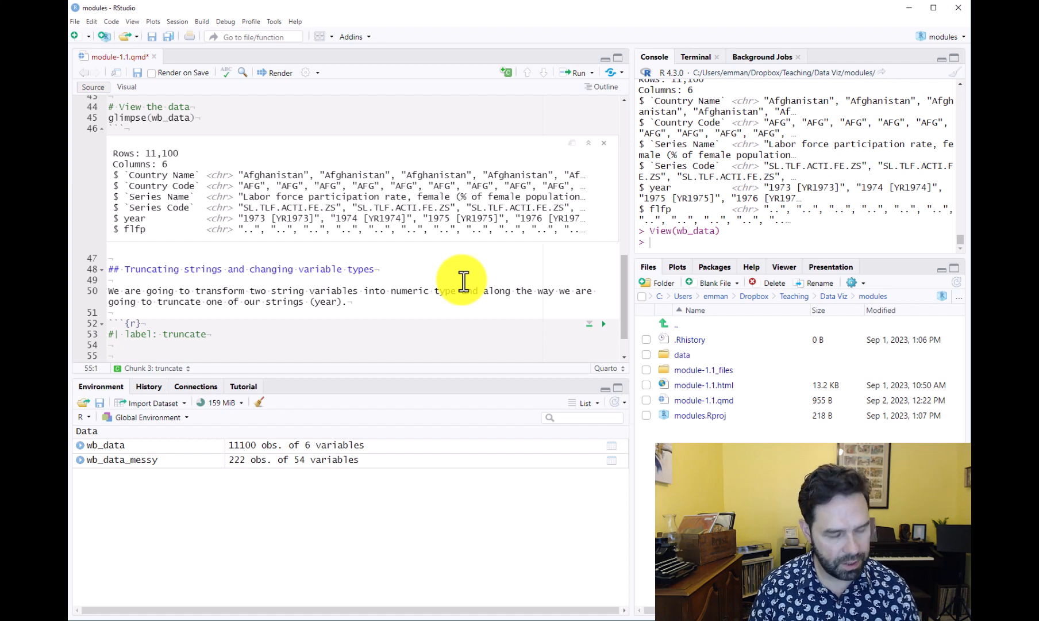
type("# Fix year and flfp variables")
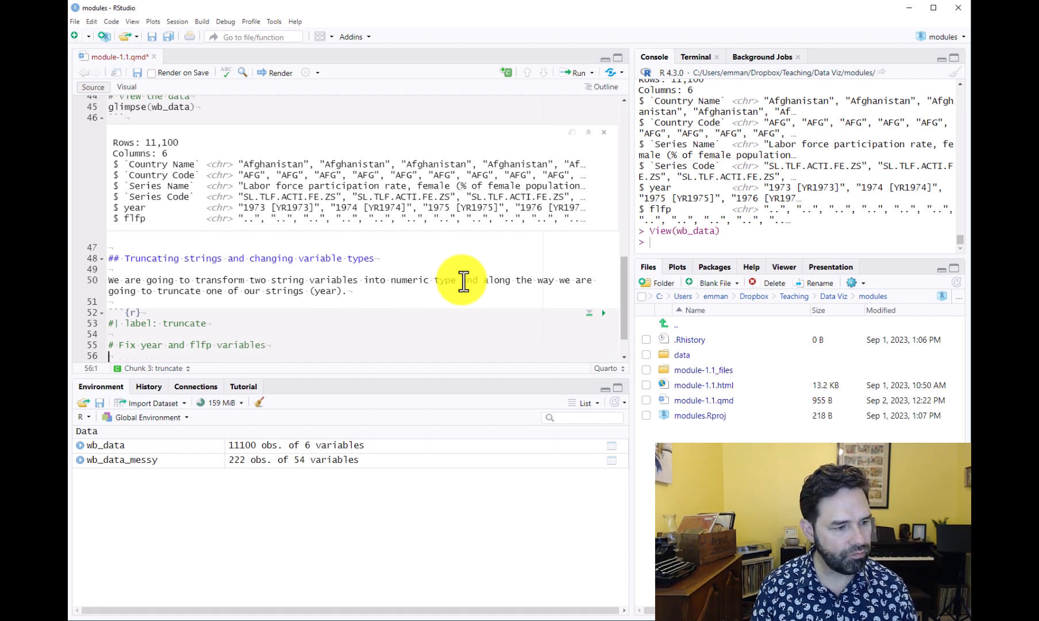
- Begin the pipeline with 'wb_data <- wb_data |>' below the comment
type("w")
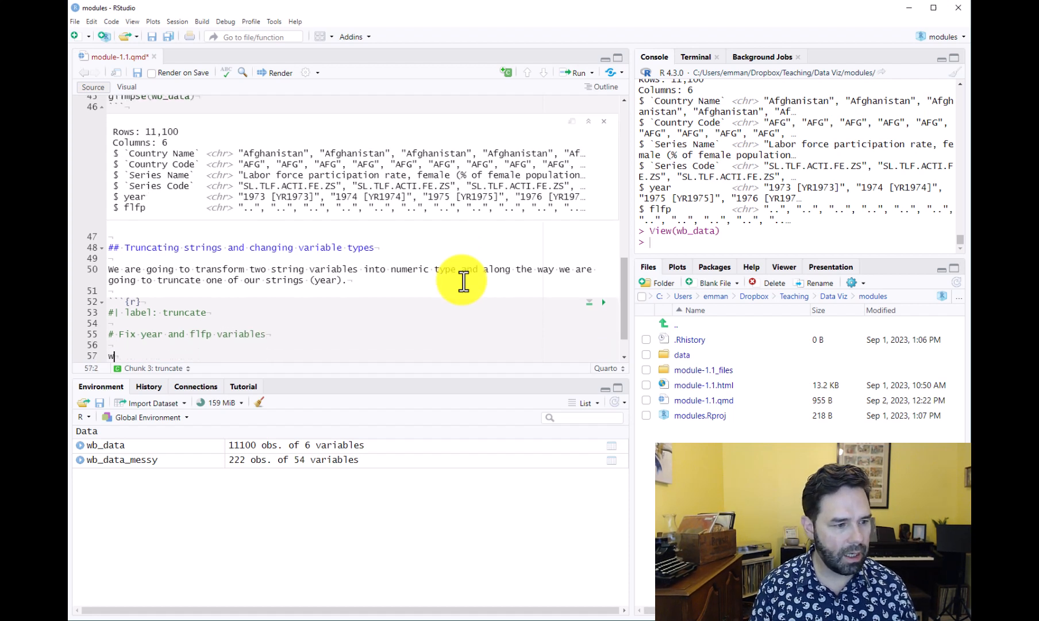
type("b_dat")
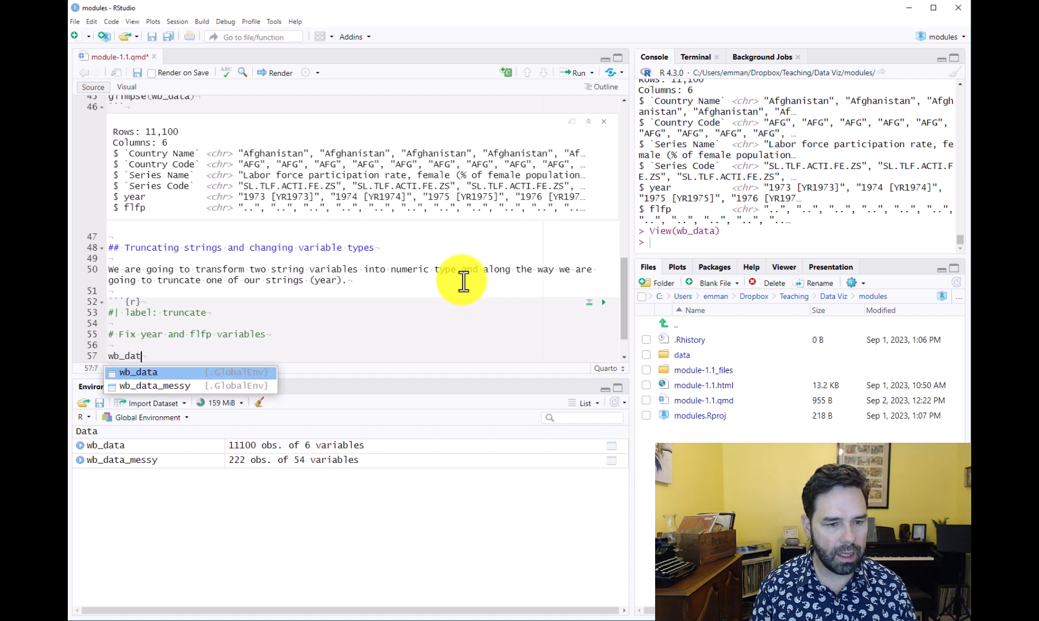
type("\" \"")
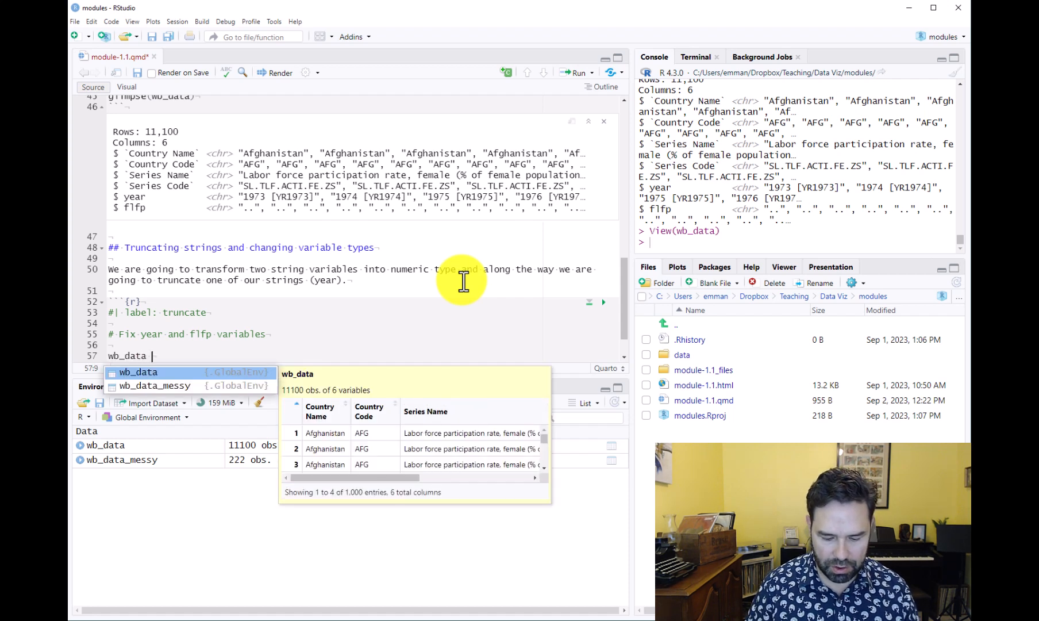
type("<-")
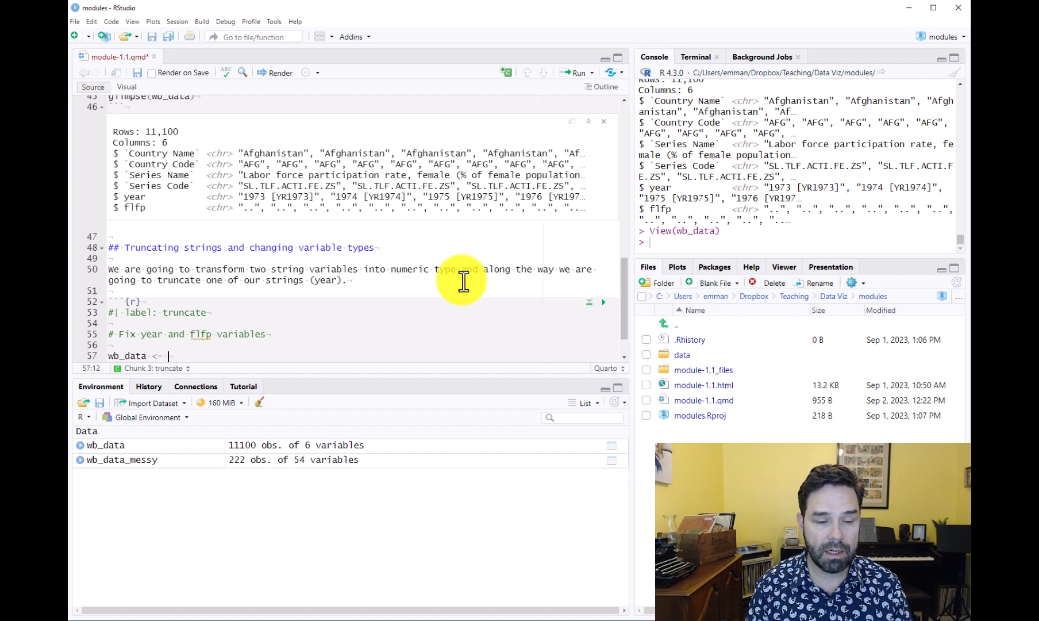
type("wb")
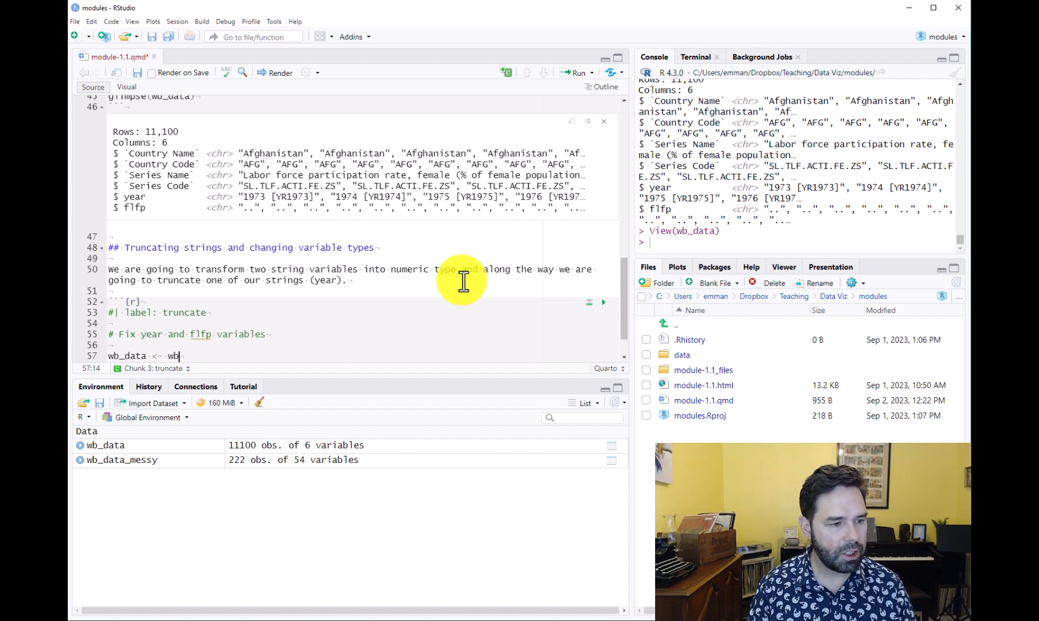
type("_data")
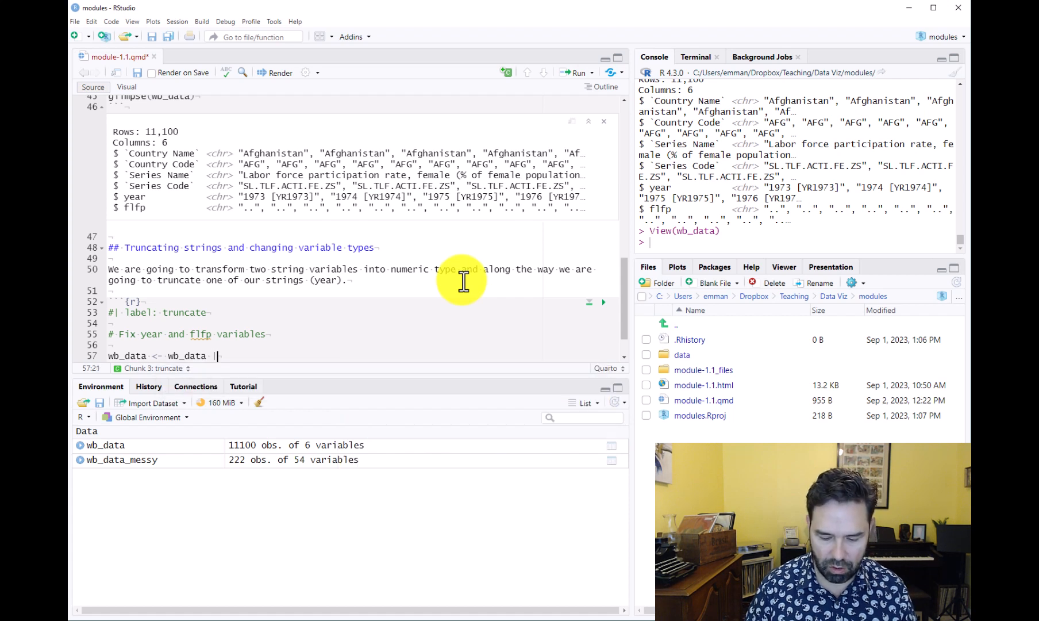
type("|>")
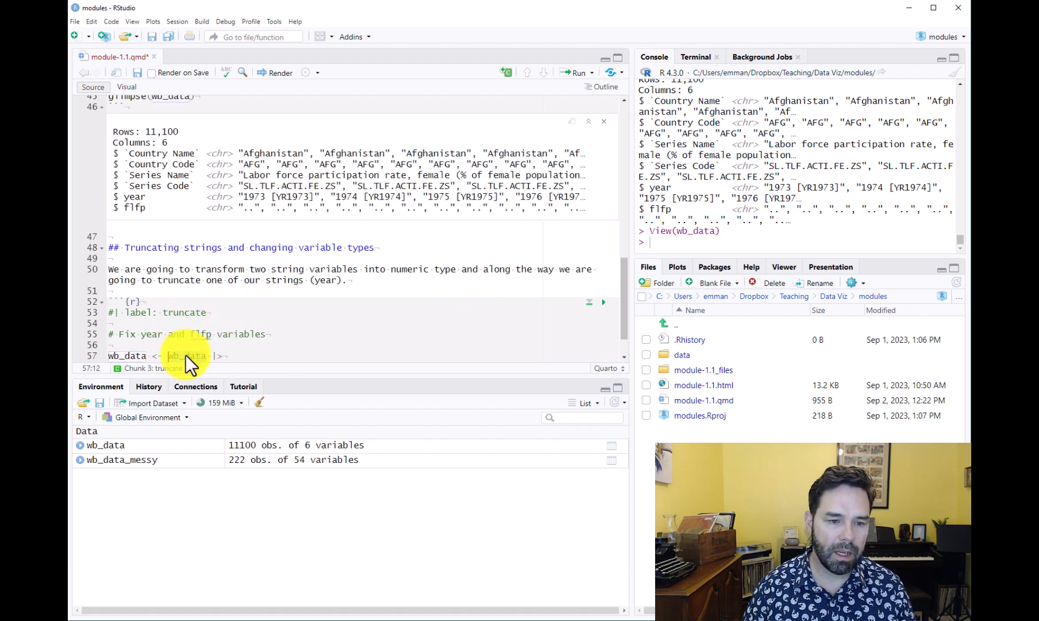
double_click(188, 355)
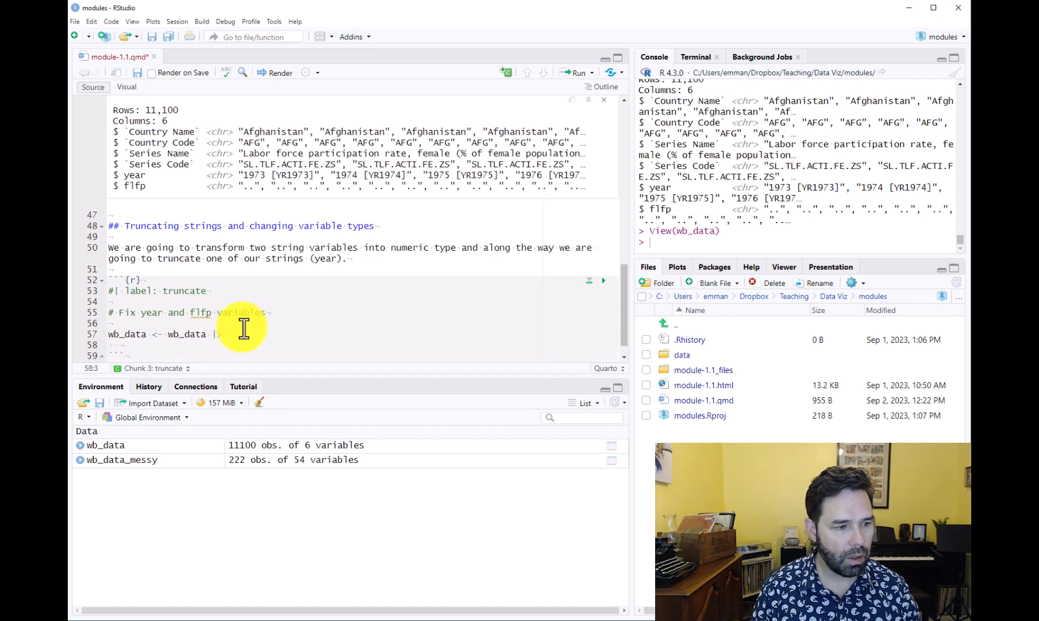
- Add mutate(year = substring(year, 1, 4)) to keep the four-digit year, piped onward
type("mutate")
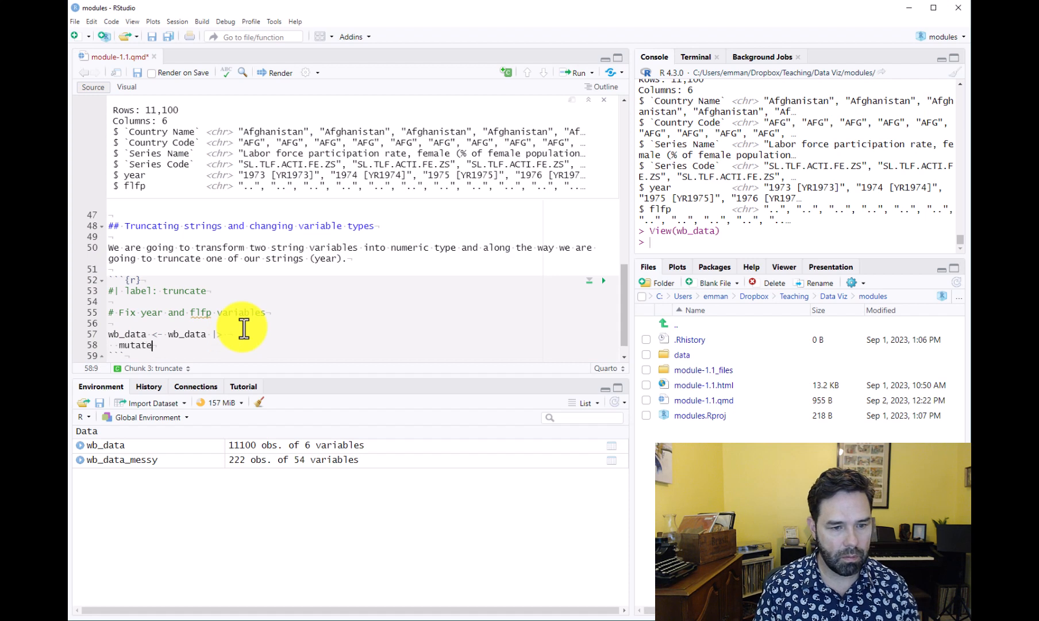
type("(")
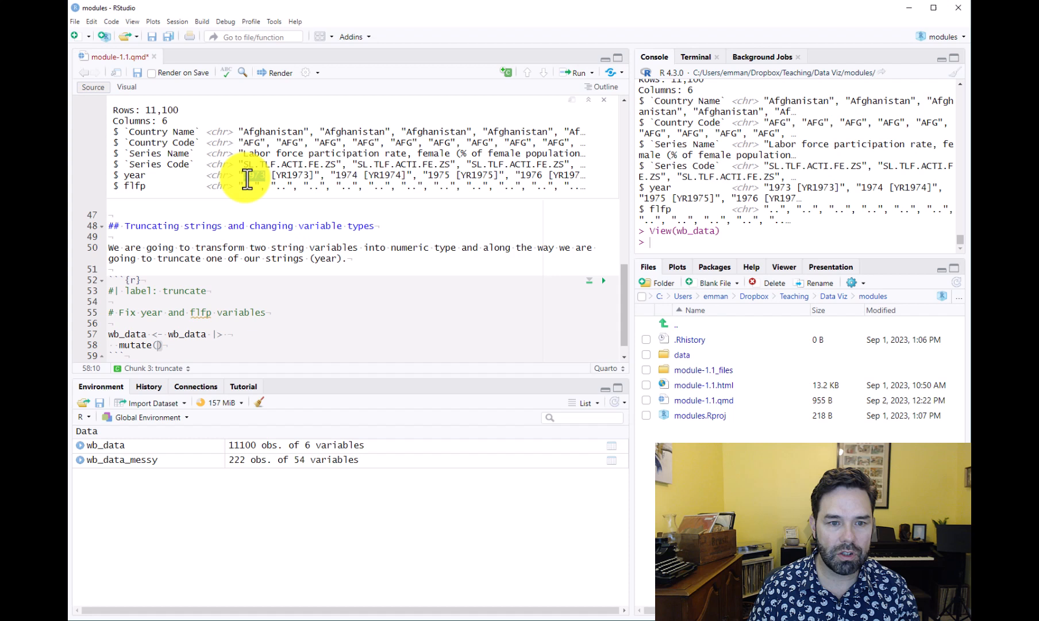
double_click(254, 175)
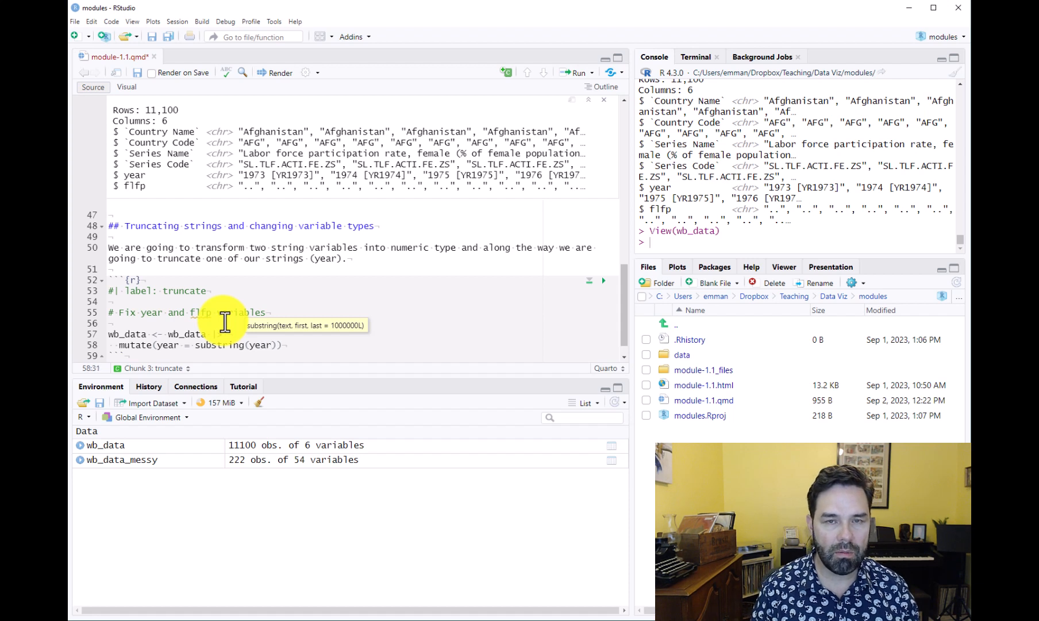
type(",")
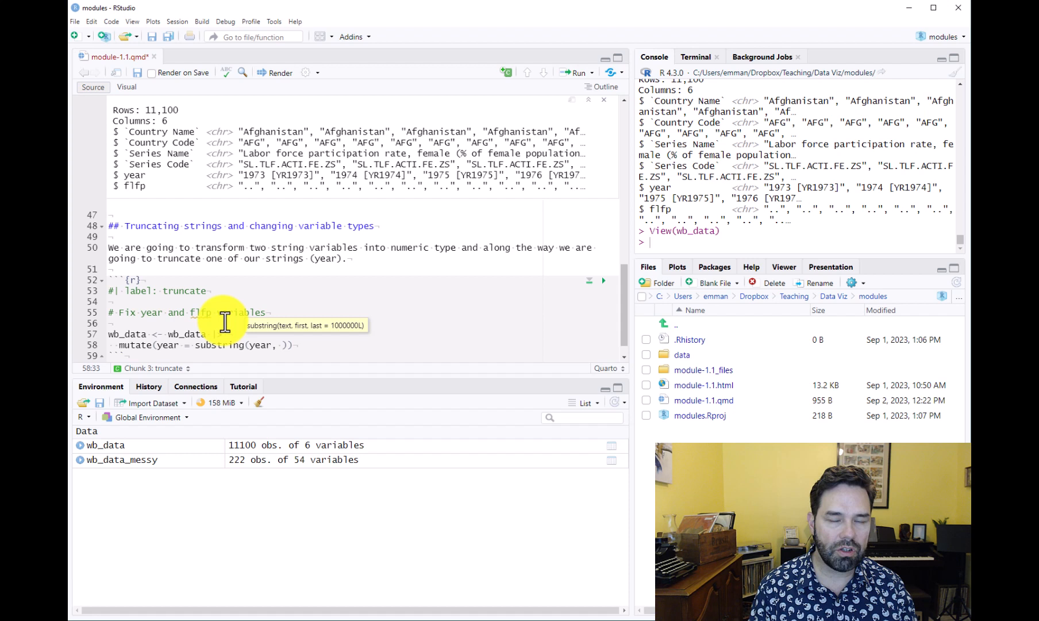
type("1, 4")
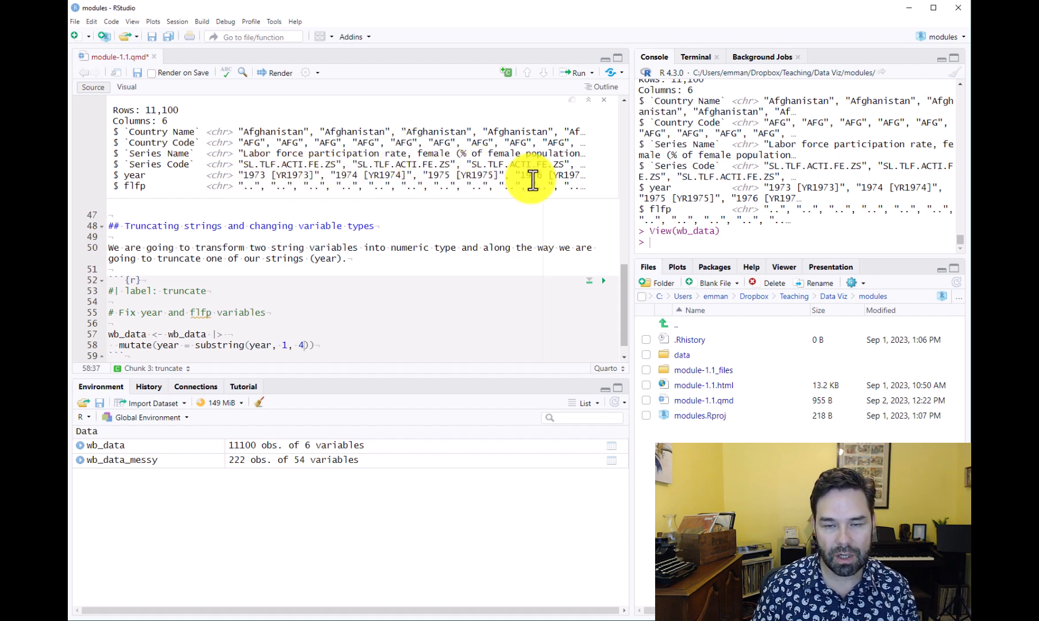
mouse_move(365, 339)
type(") |>")
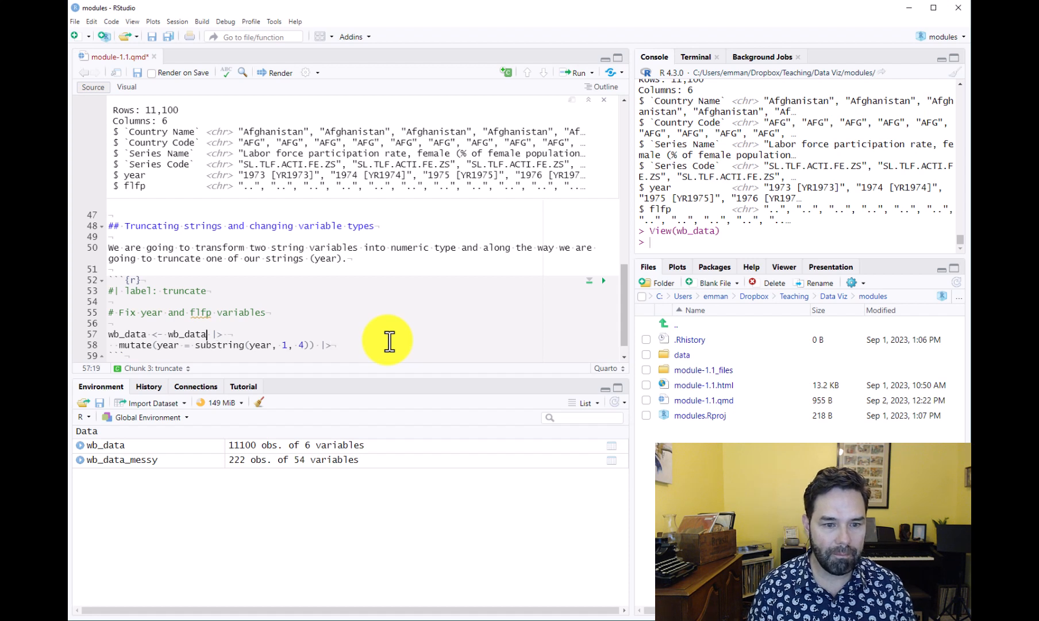
- Add mutate_at(c("year", "flfp"), as.numeric) to convert both columns to numeric
double_click(188, 333)
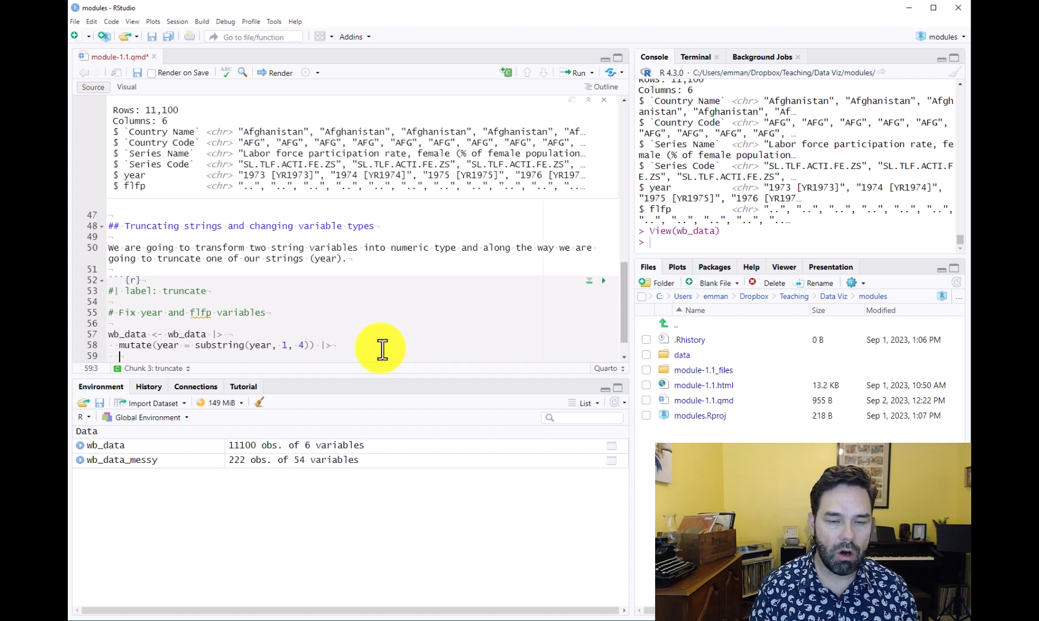
type("mutate_at(")
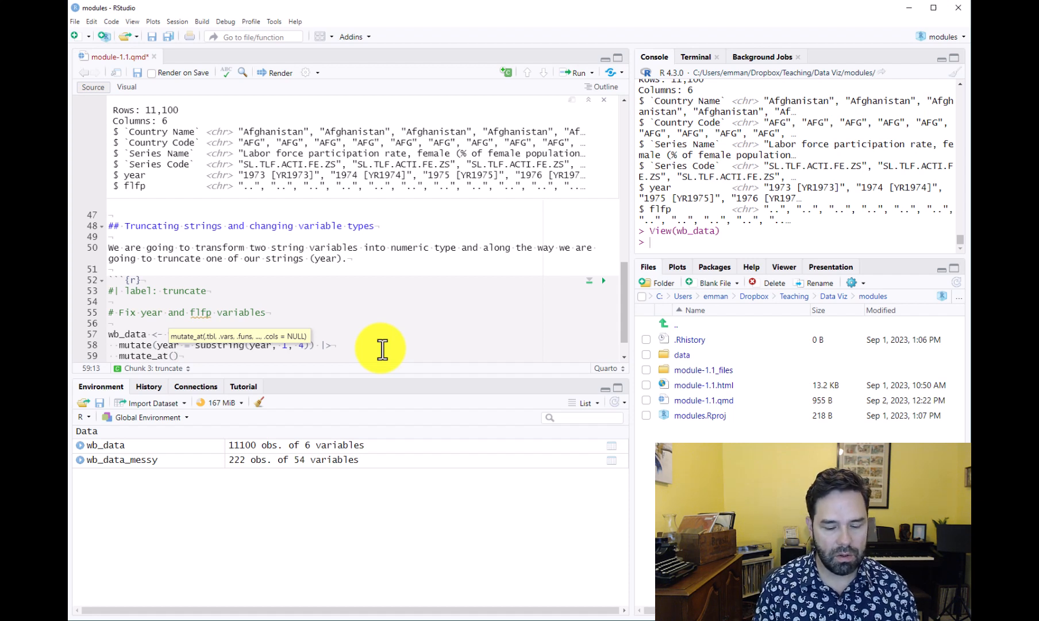
type("c(")
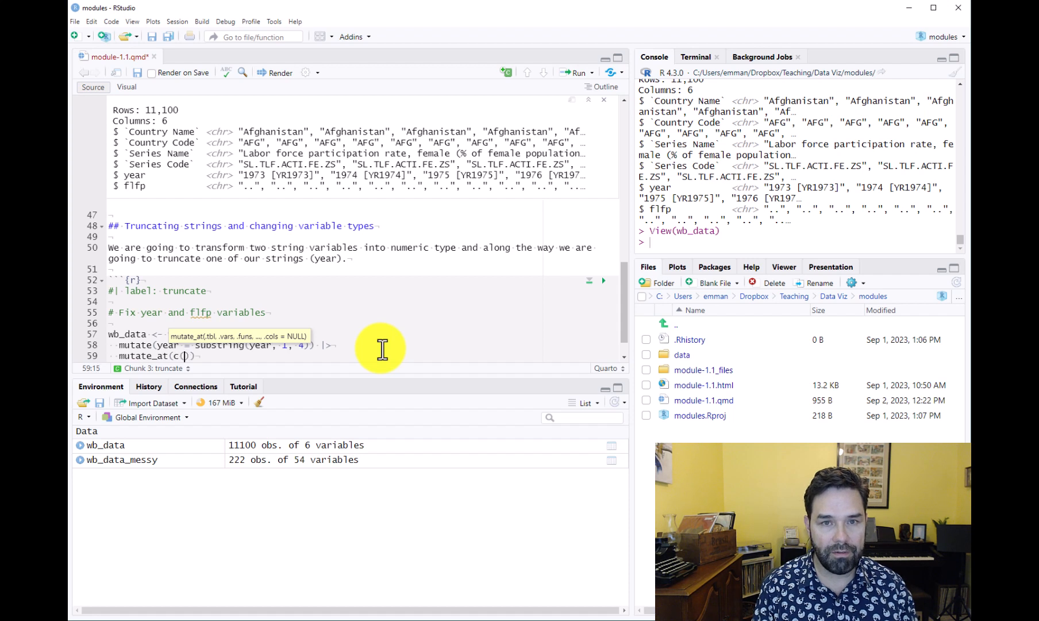
type("\"")
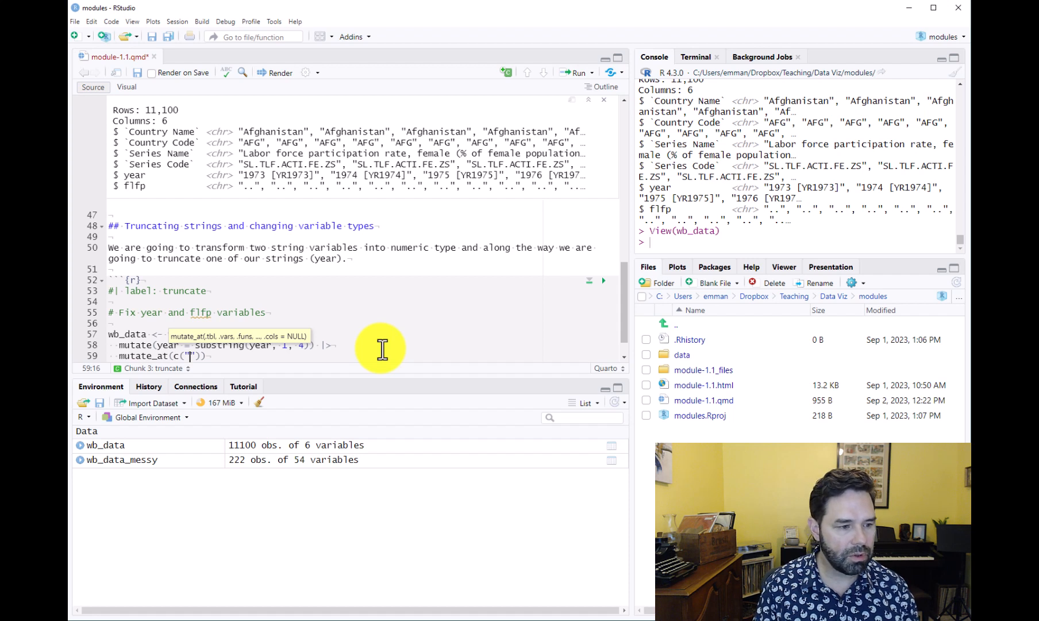
type("yea")
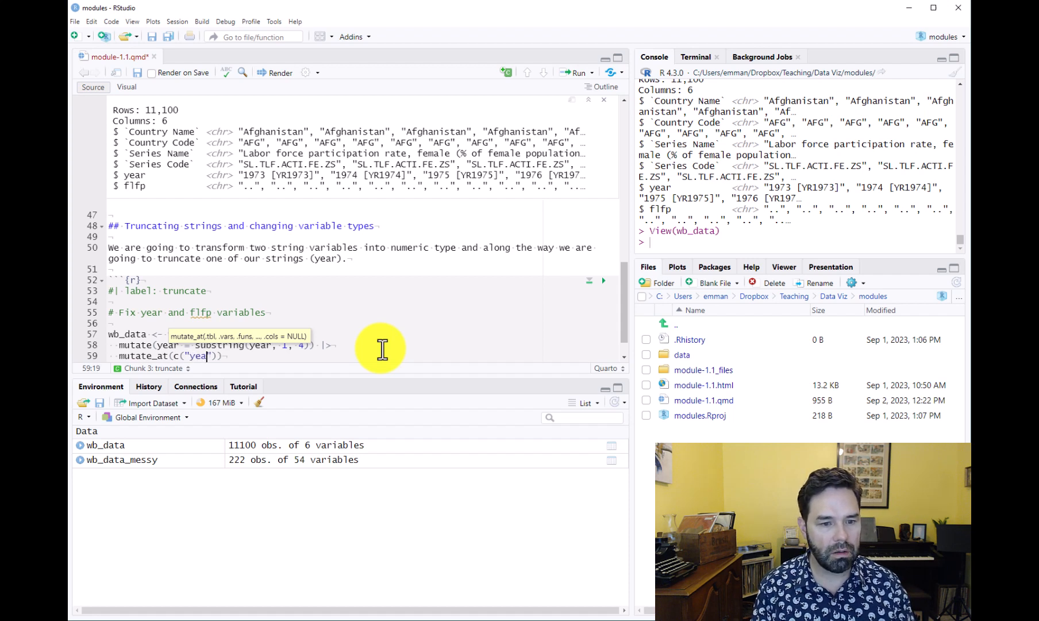
type("\", \"")
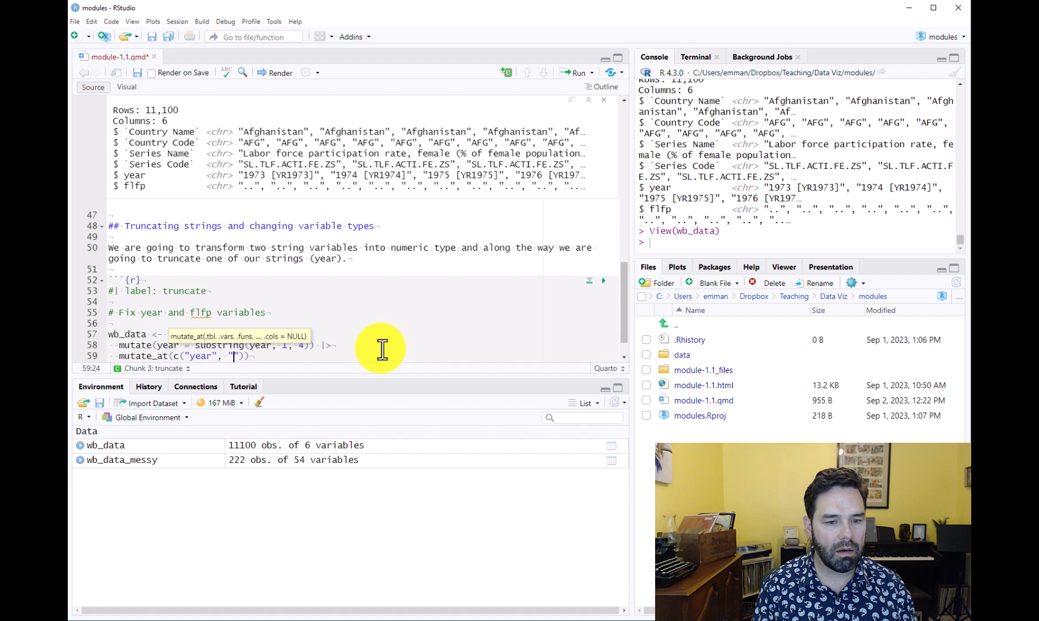
type("flfp")
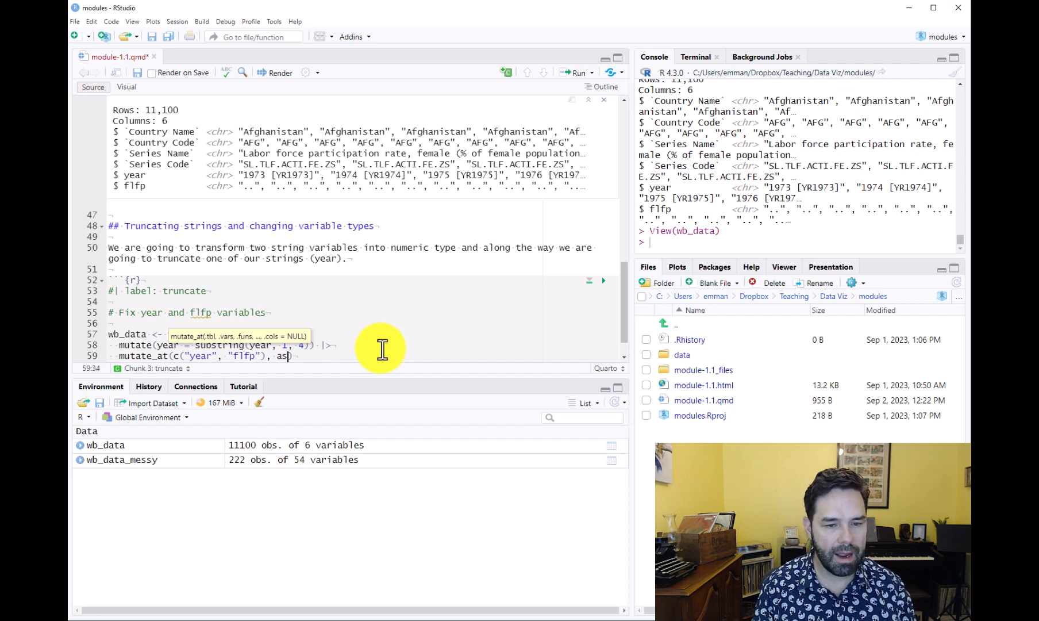
type(".num")
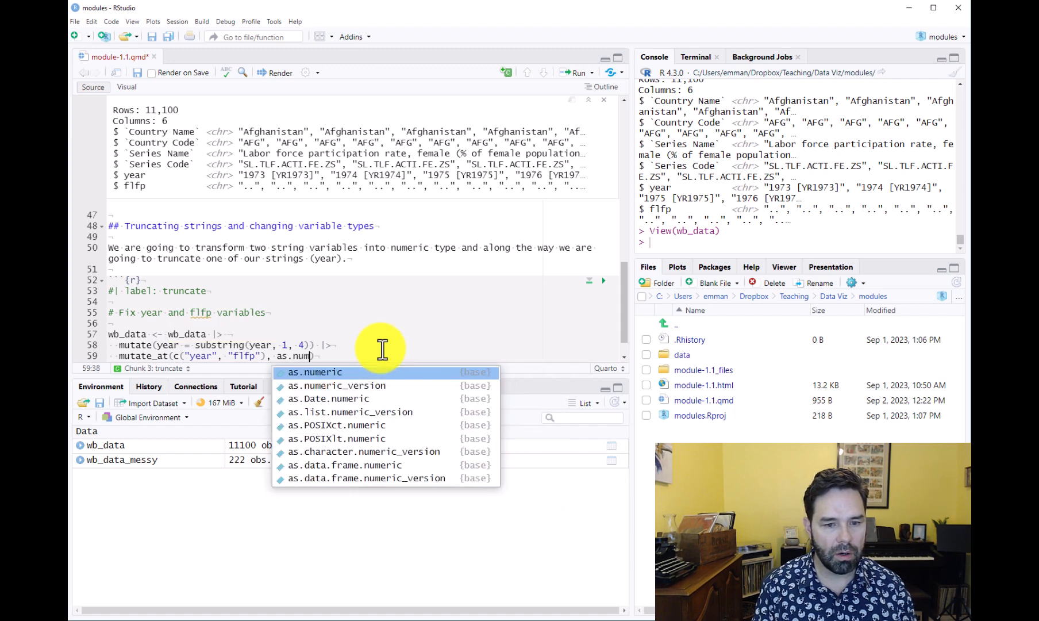
key("Tab")
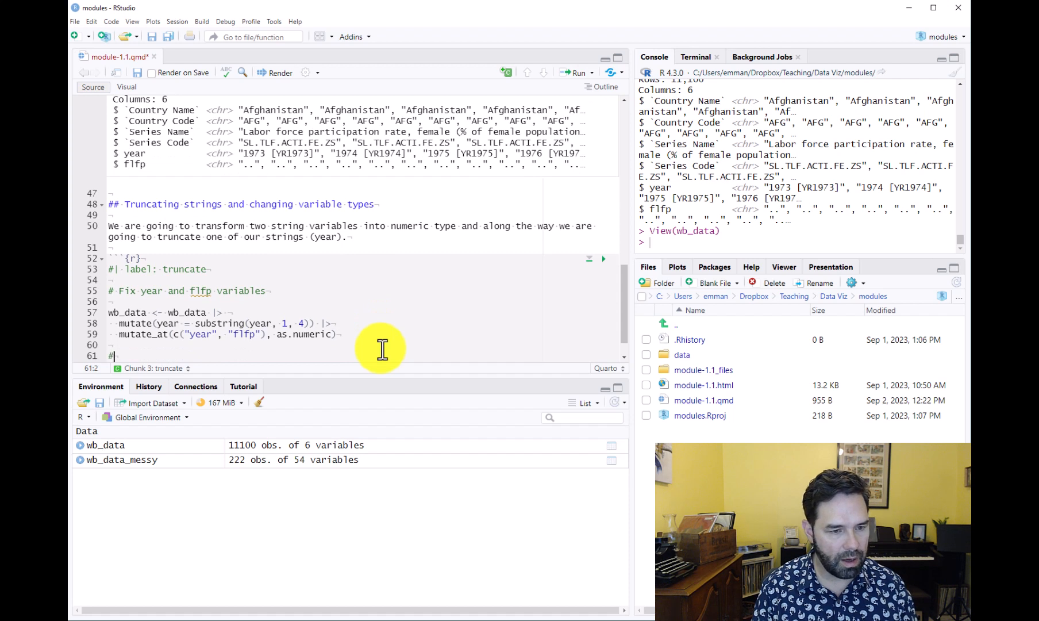
- Add the '# View the data' comment below the mutate_at line
type("View the data")
type("glimpse(wb_data)")
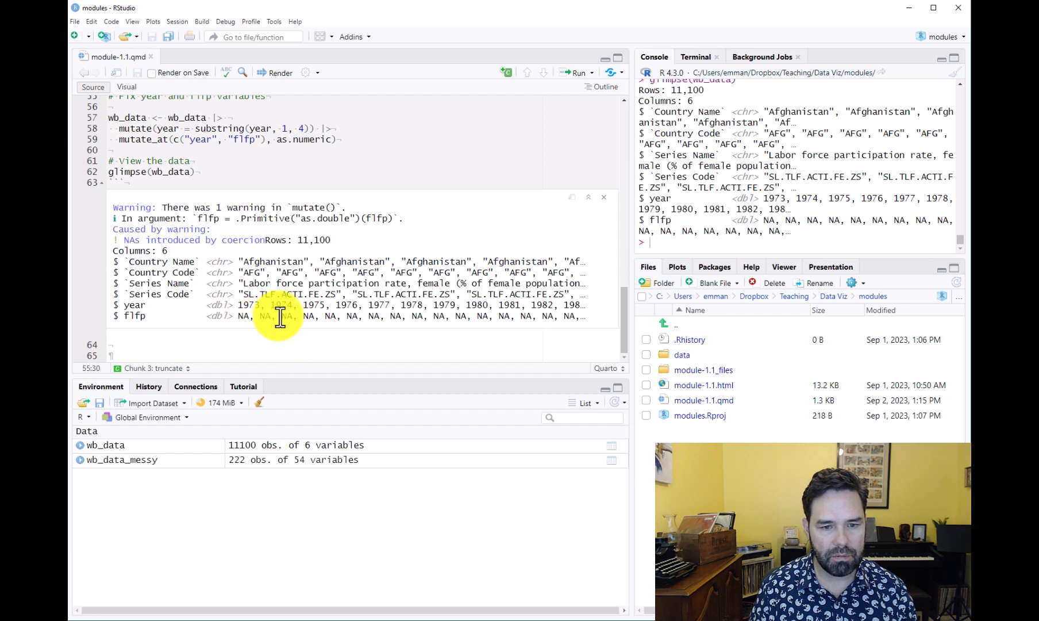
mouse_move(593, 316)
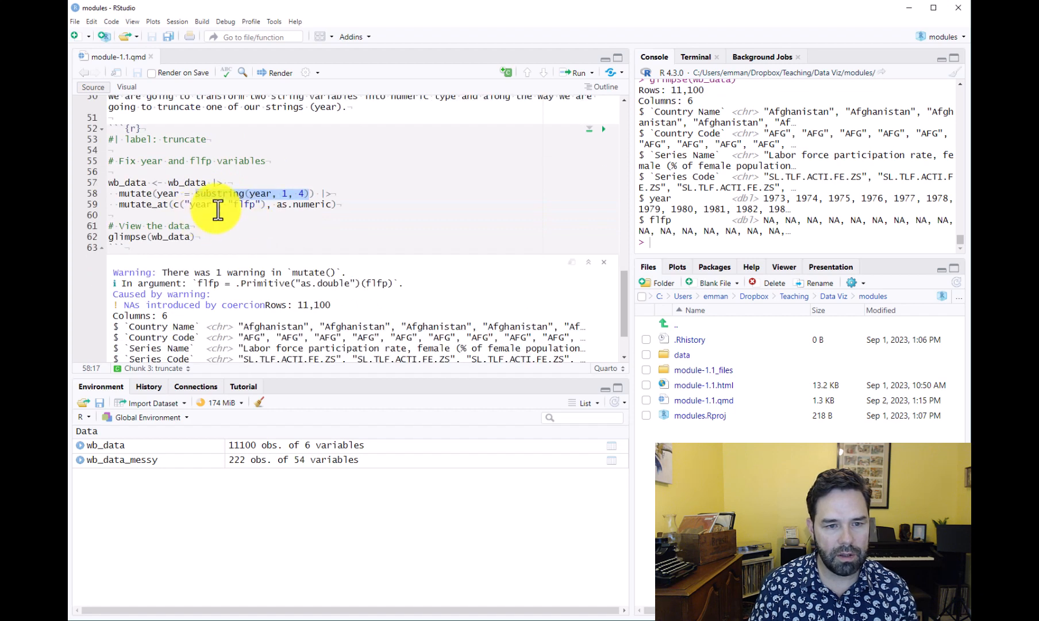
- Scroll through the chunk output showing numeric year values and NA flfp with a coercion warning
scroll("down", 3)
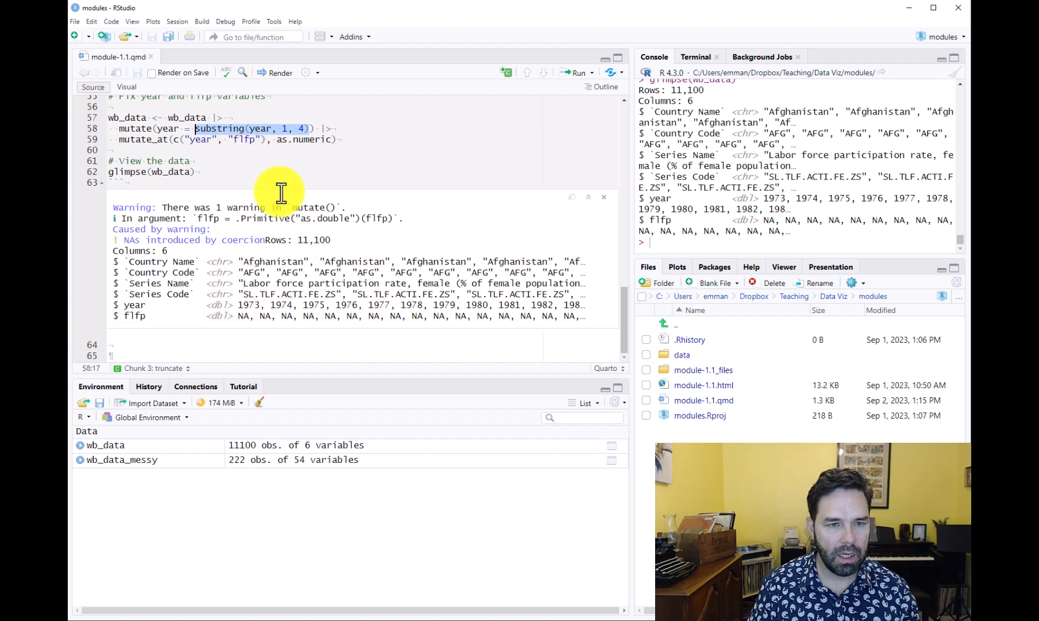
mouse_move(145, 459)
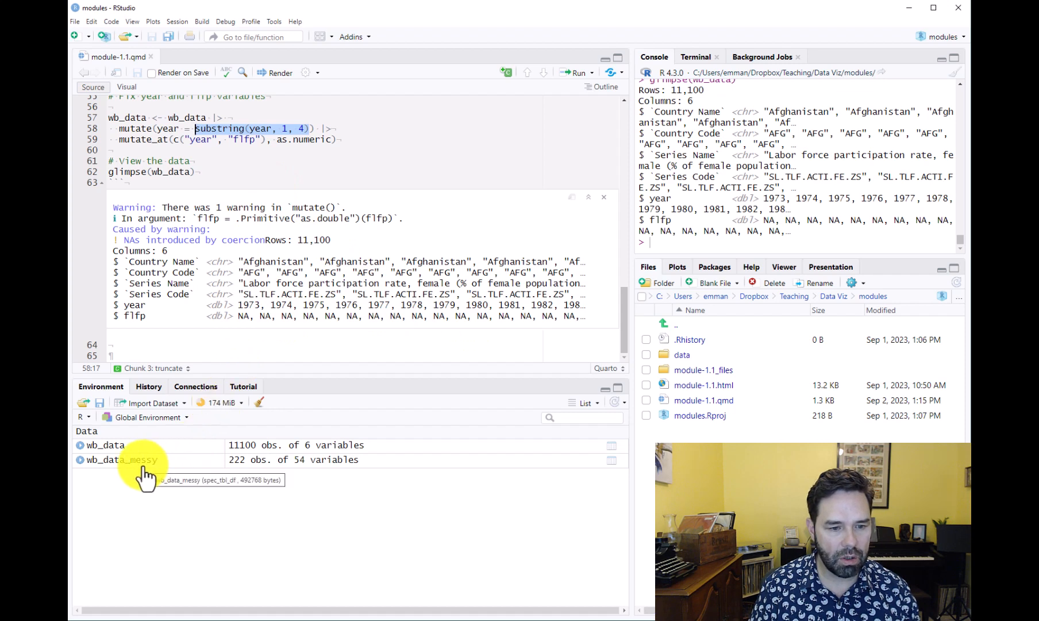
- Inspect wb_data's year and flfp values in the data viewer, then return to module-1.1.qmd
left_click(612, 445)
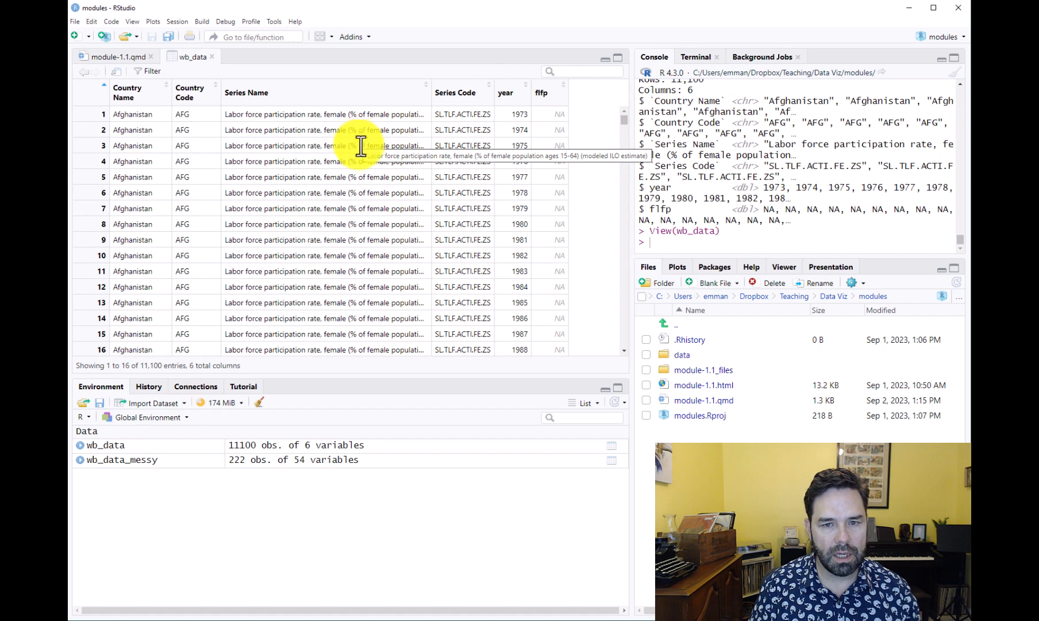
scroll("down", 3)
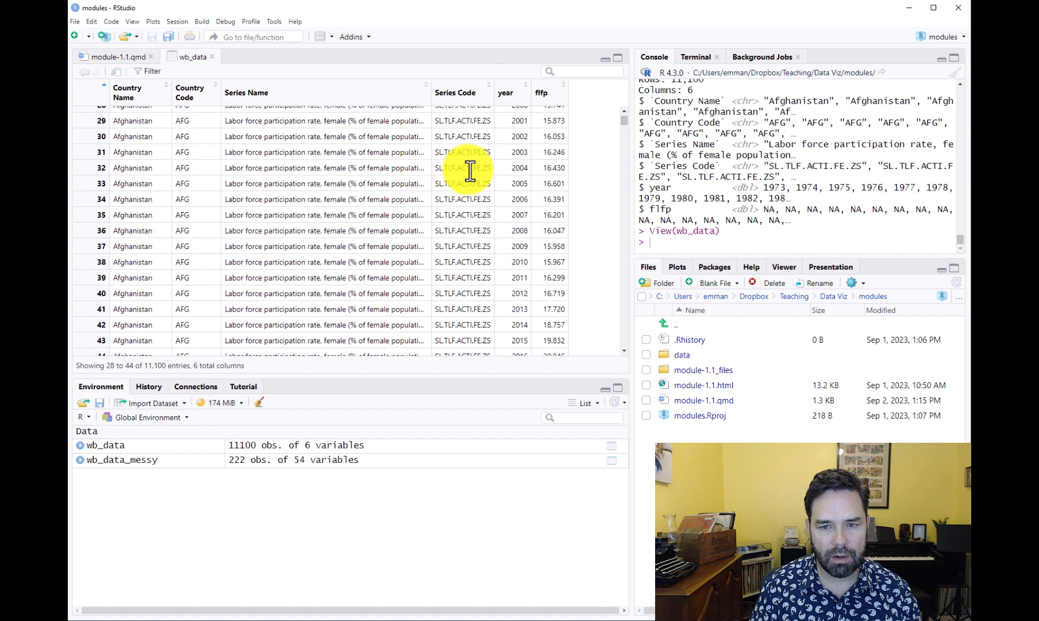
mouse_move(537, 192)
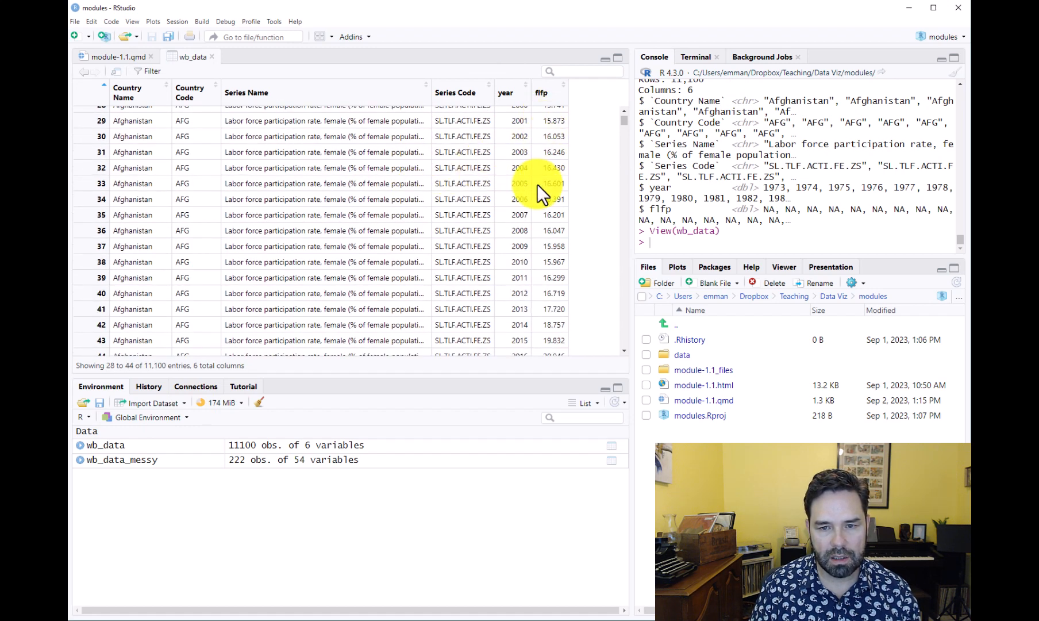
scroll("down", 3)
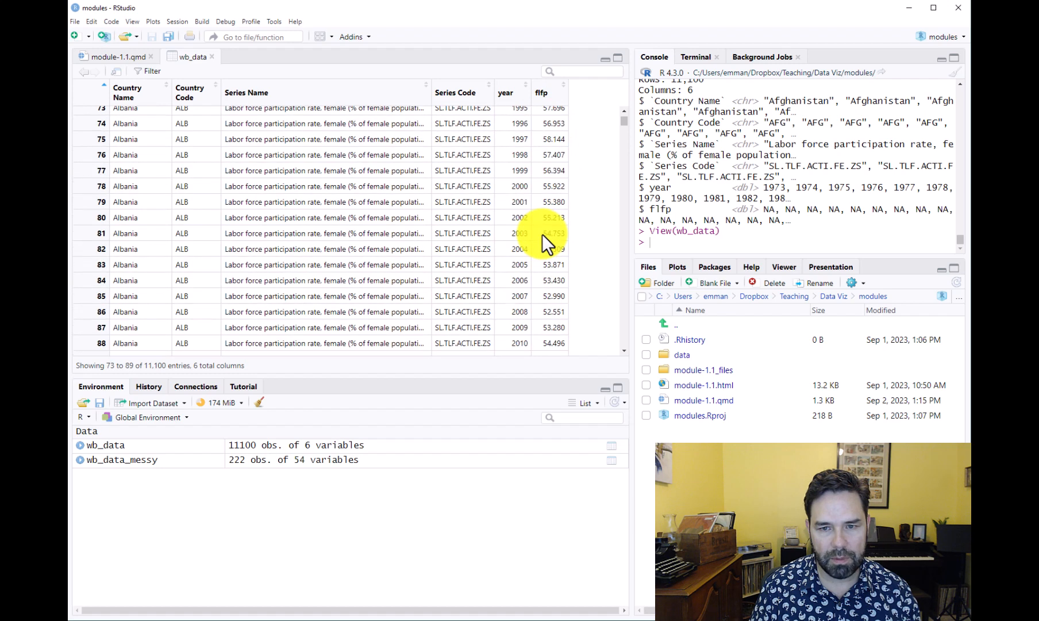
scroll("down", 3)
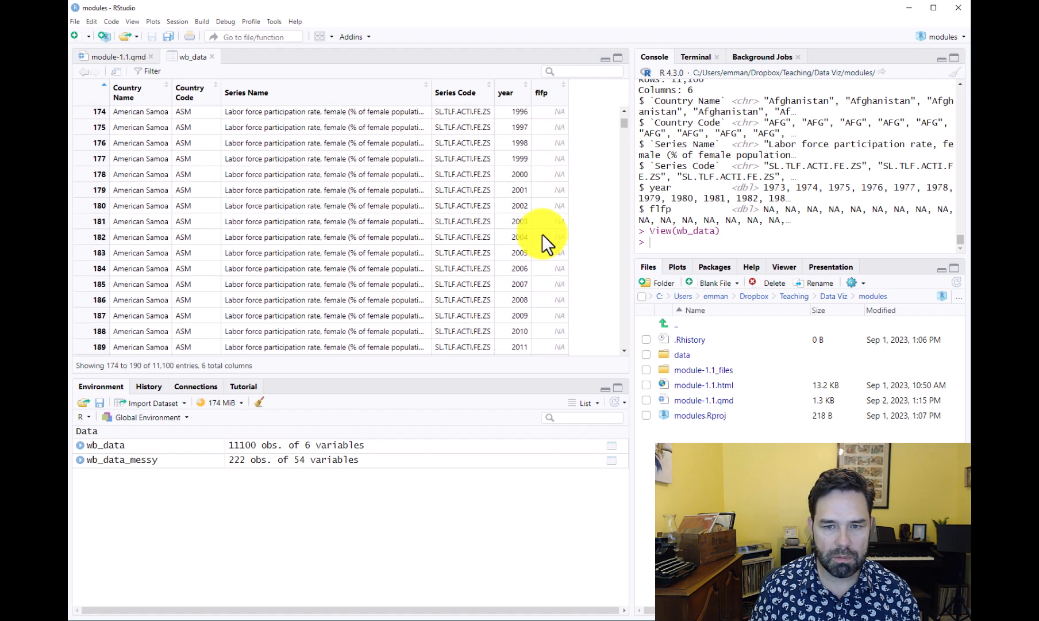
scroll("down", 3)
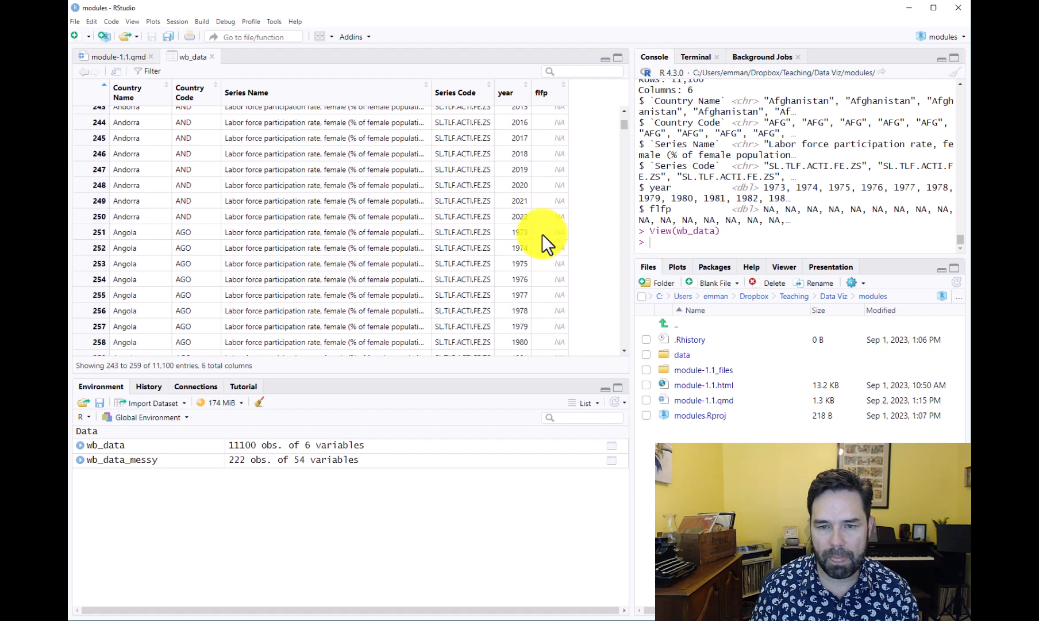
left_click(118, 56)
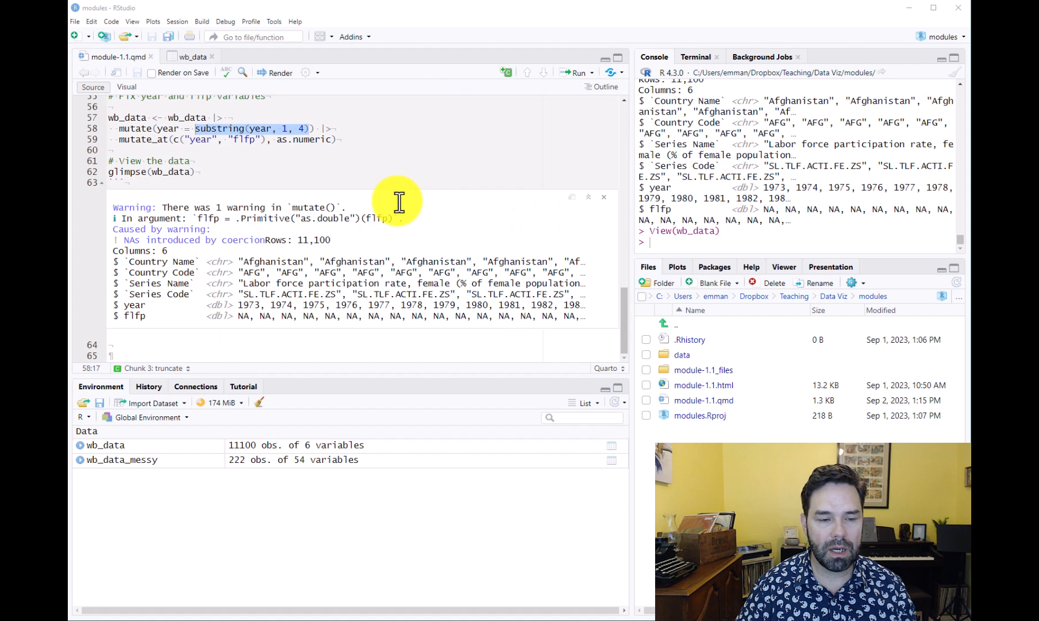
mouse_move(110, 256)
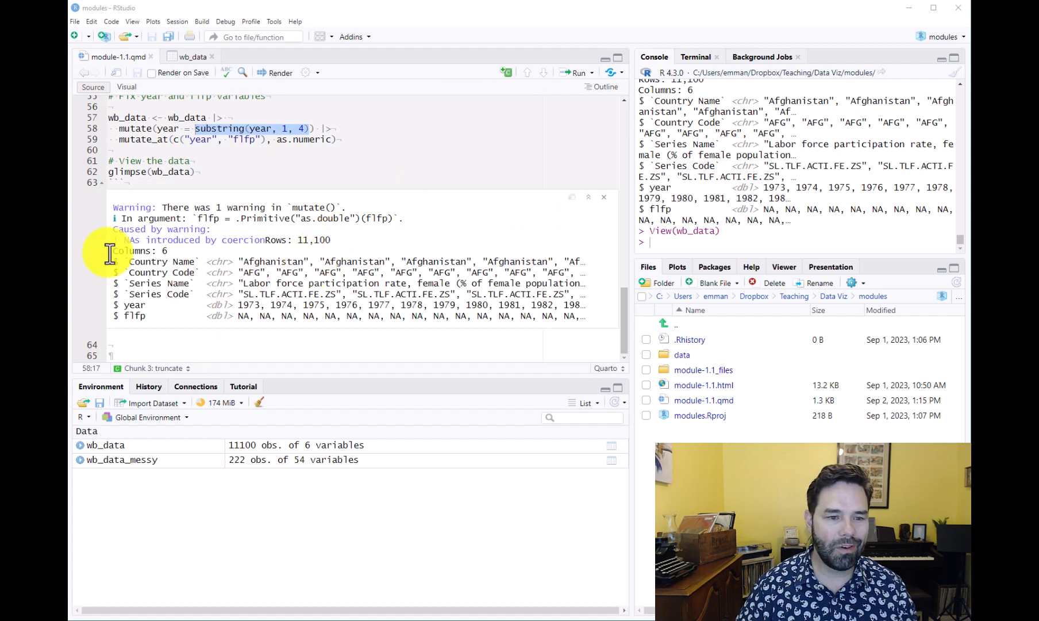